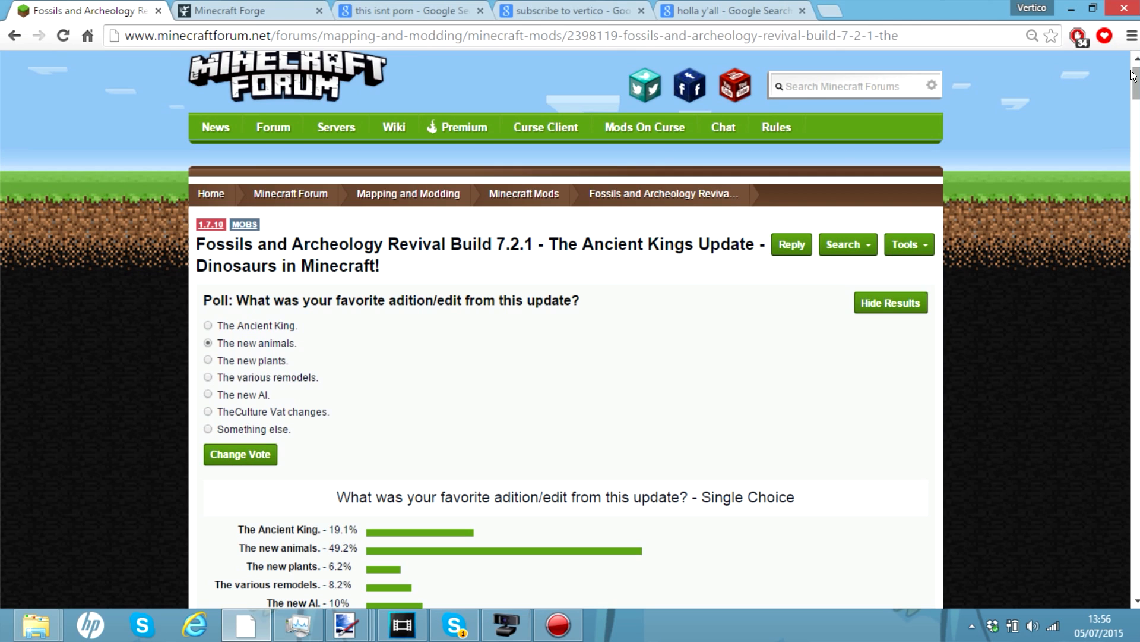
- Scroll the Fossils and Archeology Revival thread down to its Downloads and Installation section
scroll("down", 3)
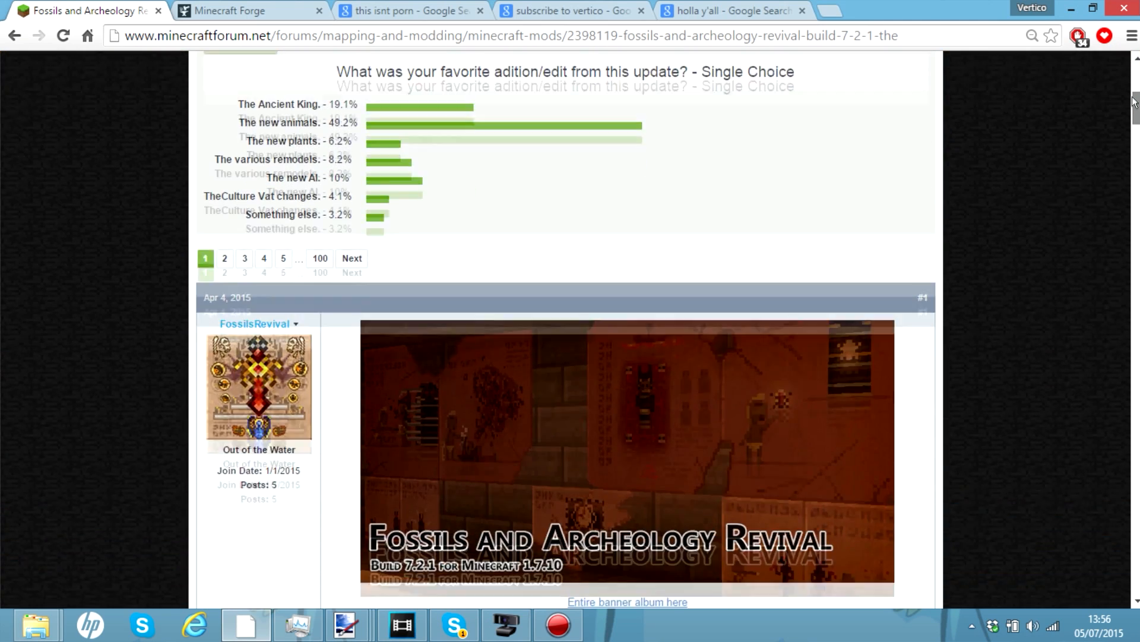
scroll("down", 3)
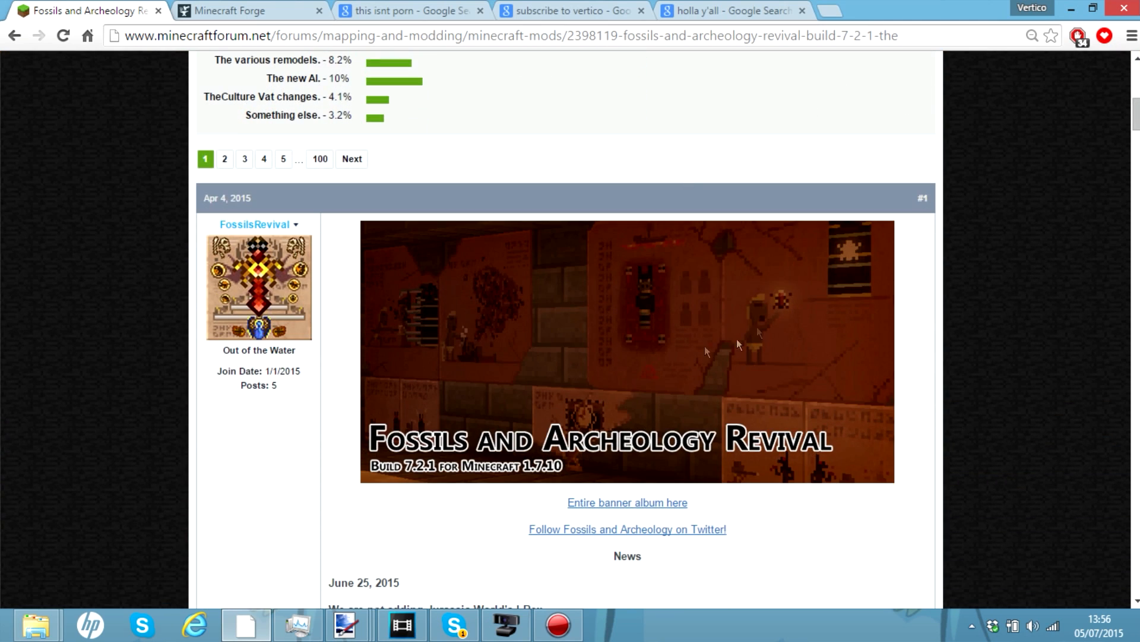
scroll("down", 3)
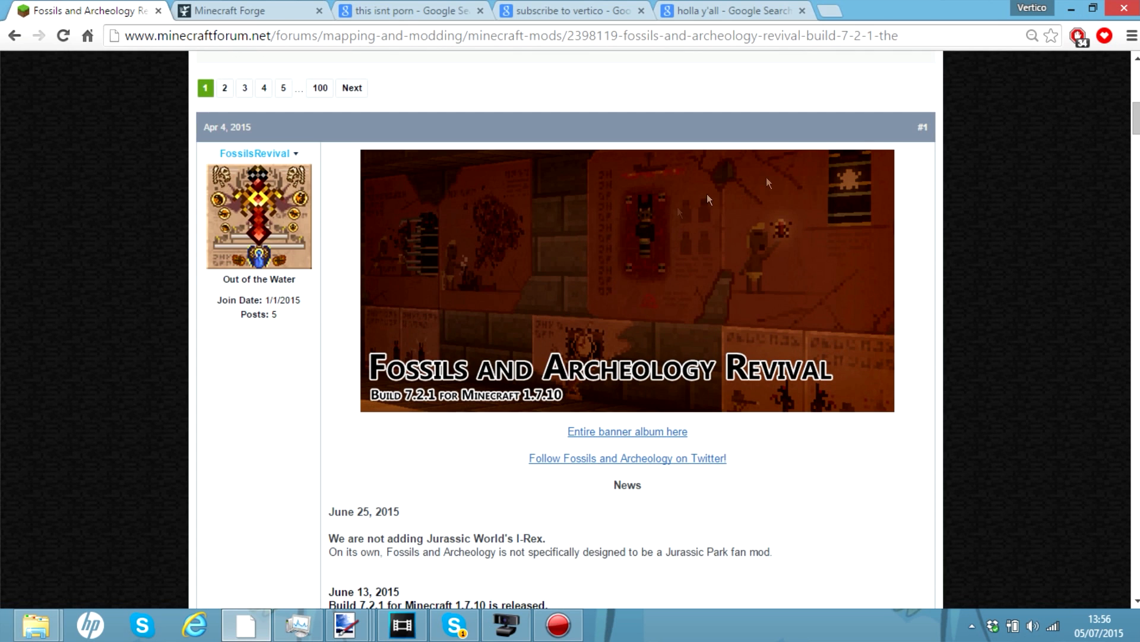
mouse_move(669, 255)
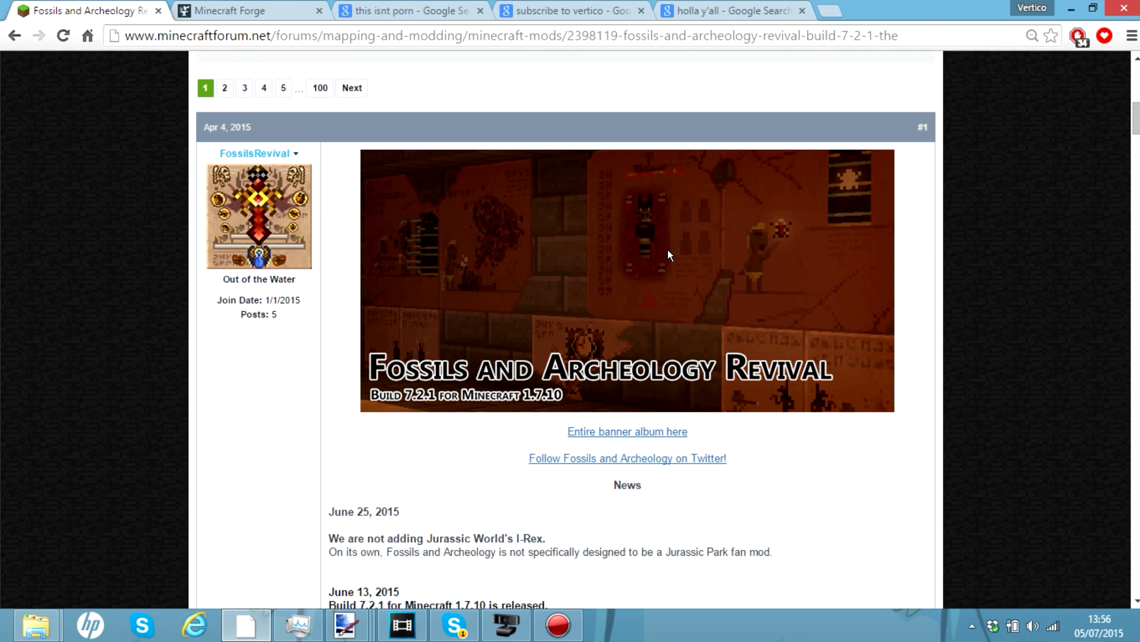
scroll("down", 3)
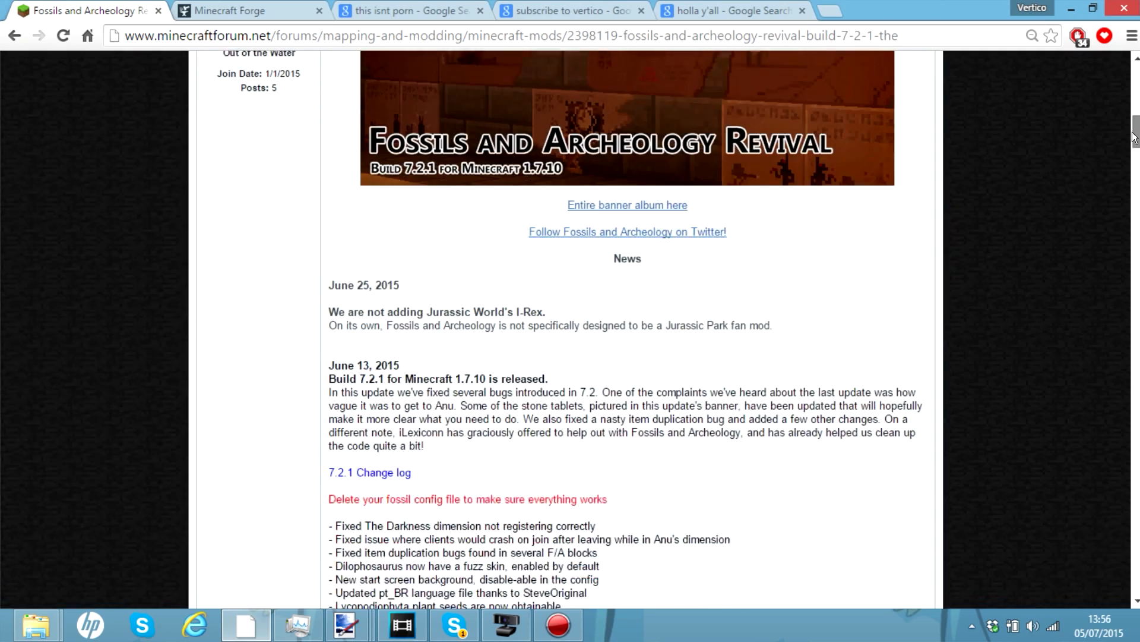
scroll("down", 3)
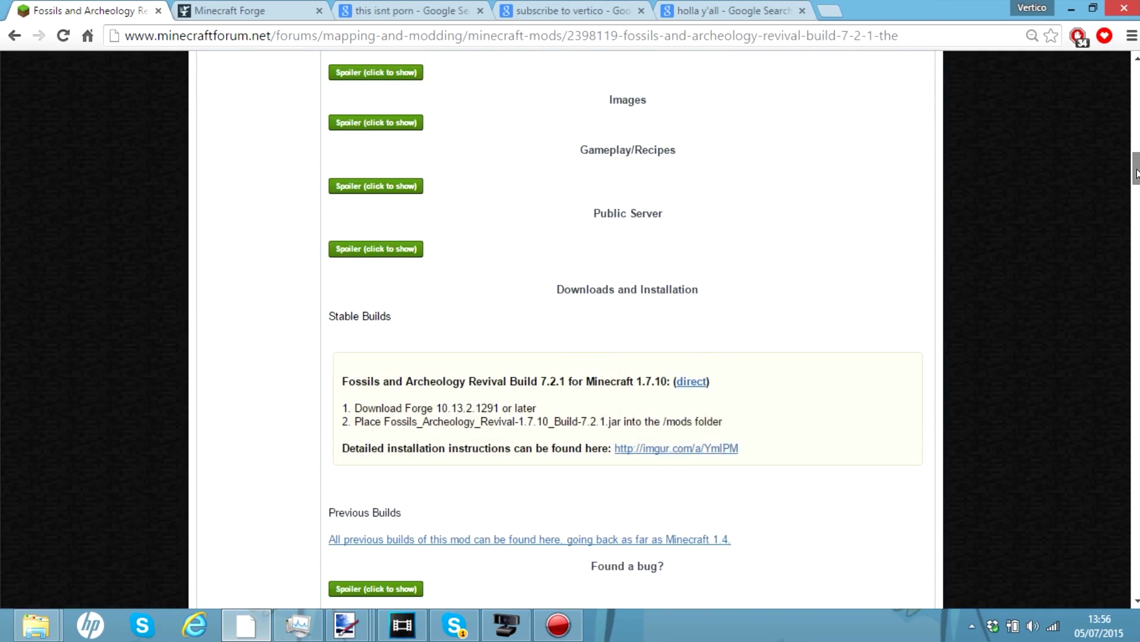
scroll("down", 3)
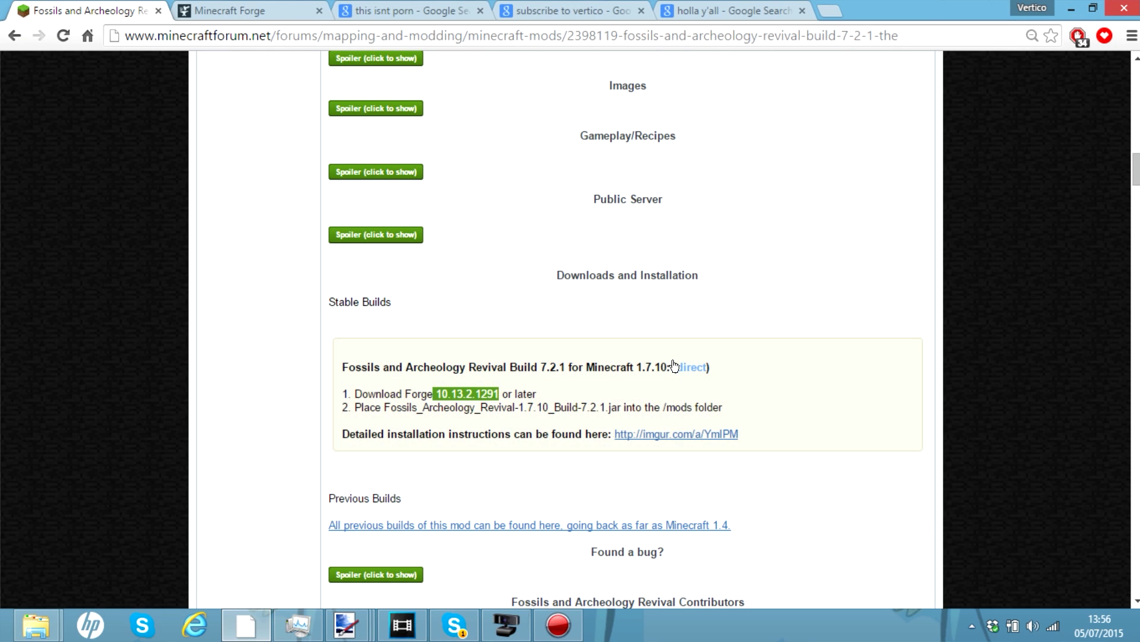
- Download the Build 7.2.1 jar via its 'direct' link and keep it despite Chrome's warning
left_click(690, 367)
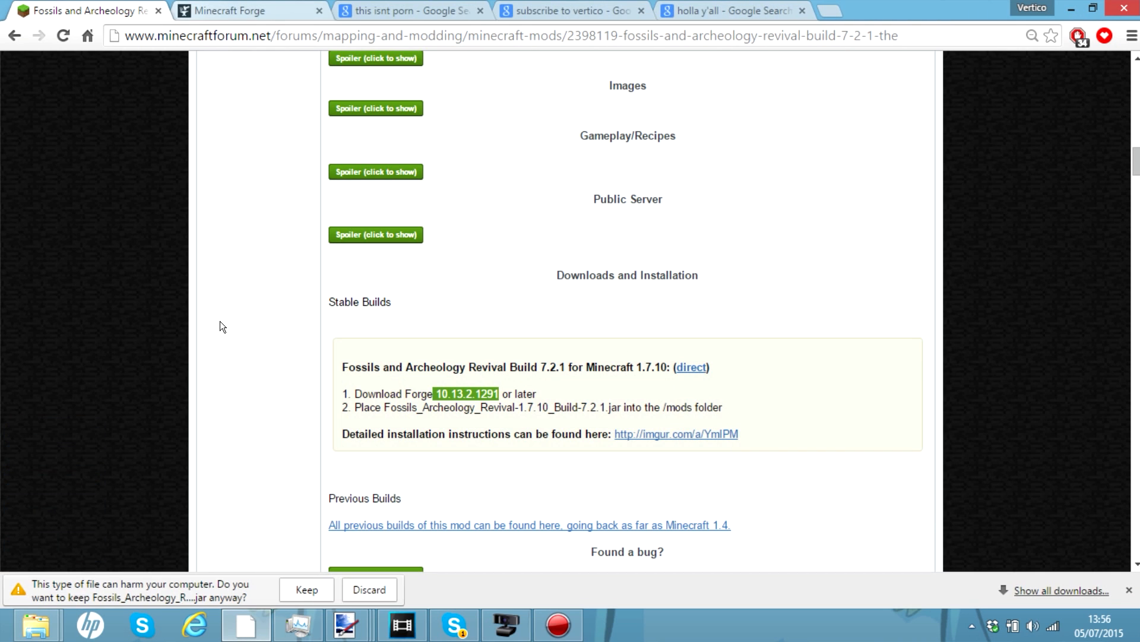
left_click(369, 590)
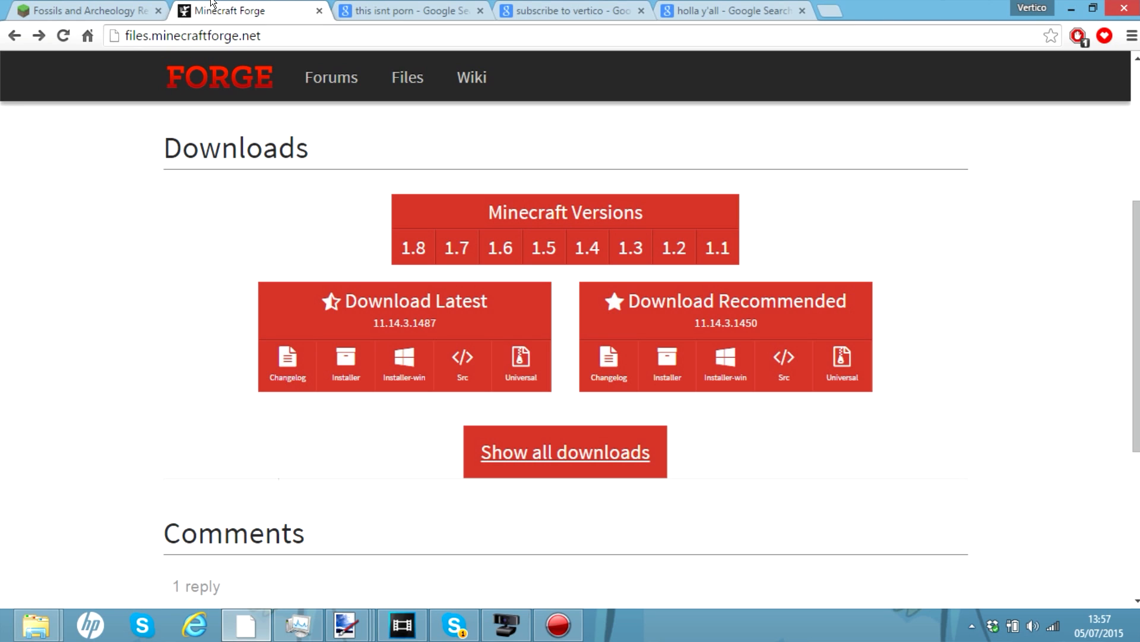
mouse_move(229, 4)
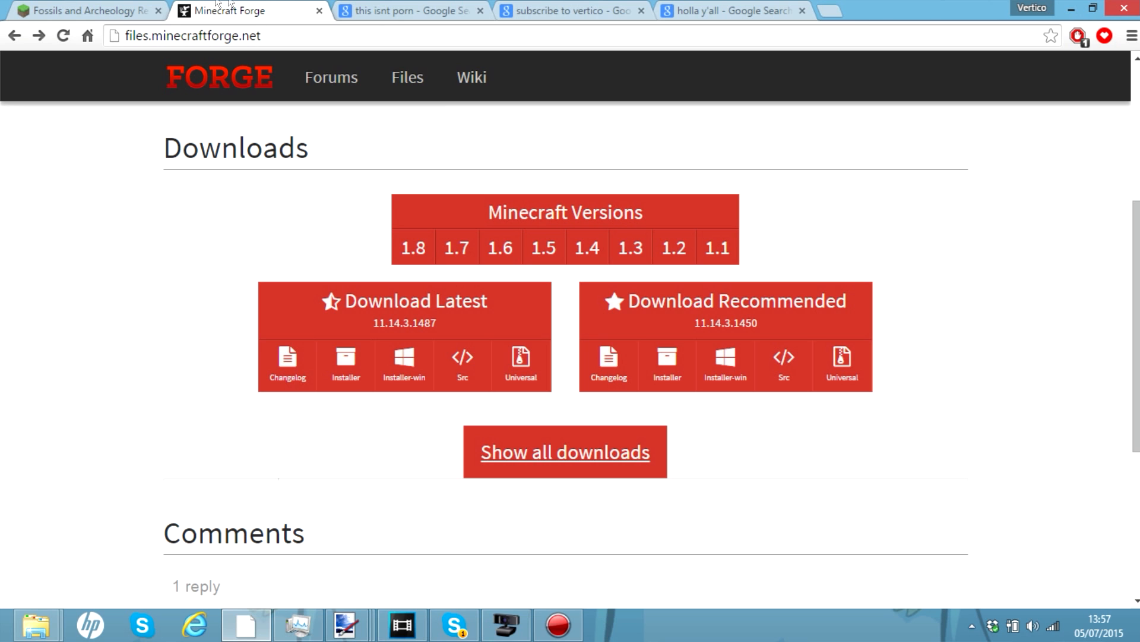
- Open the Forge downloads page for Minecraft 1.7.10
left_click(456, 247)
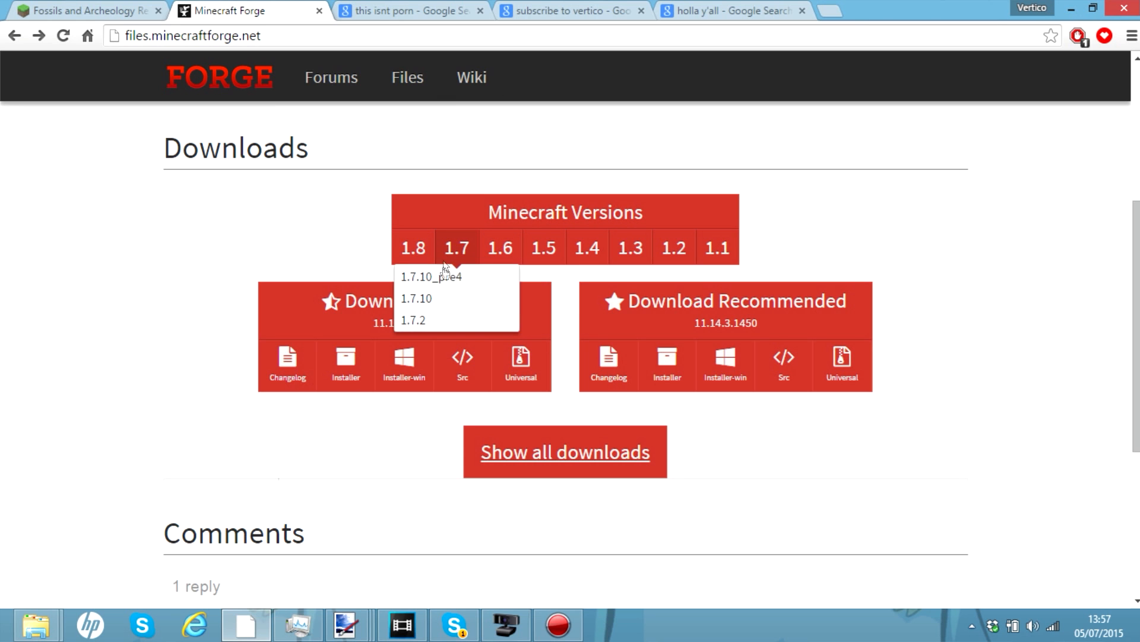
left_click(415, 298)
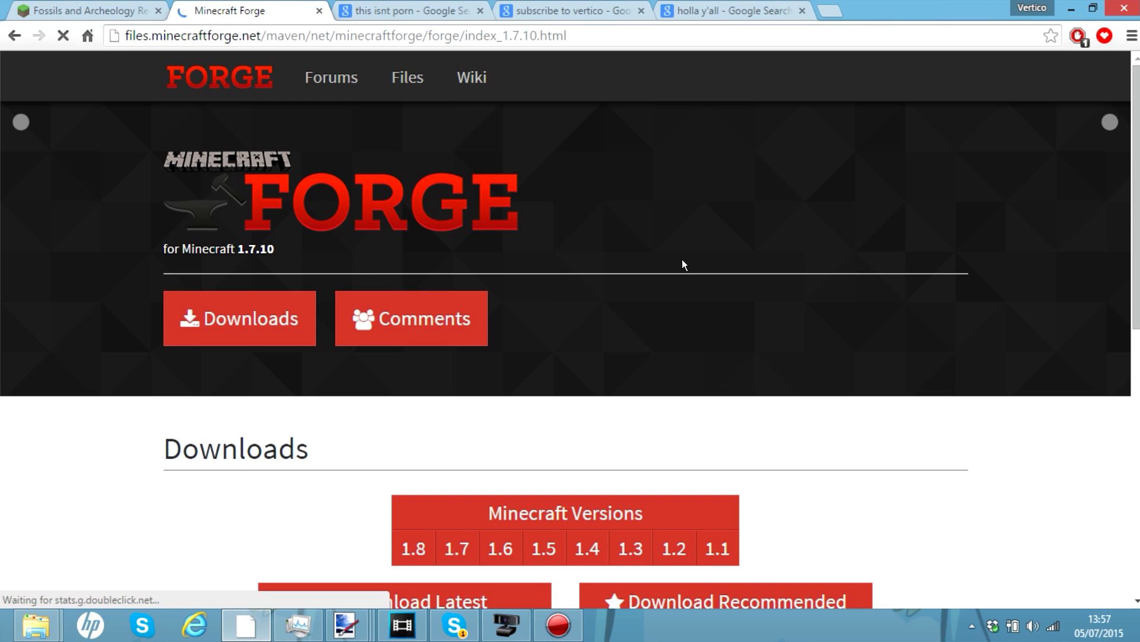
scroll("down", 3)
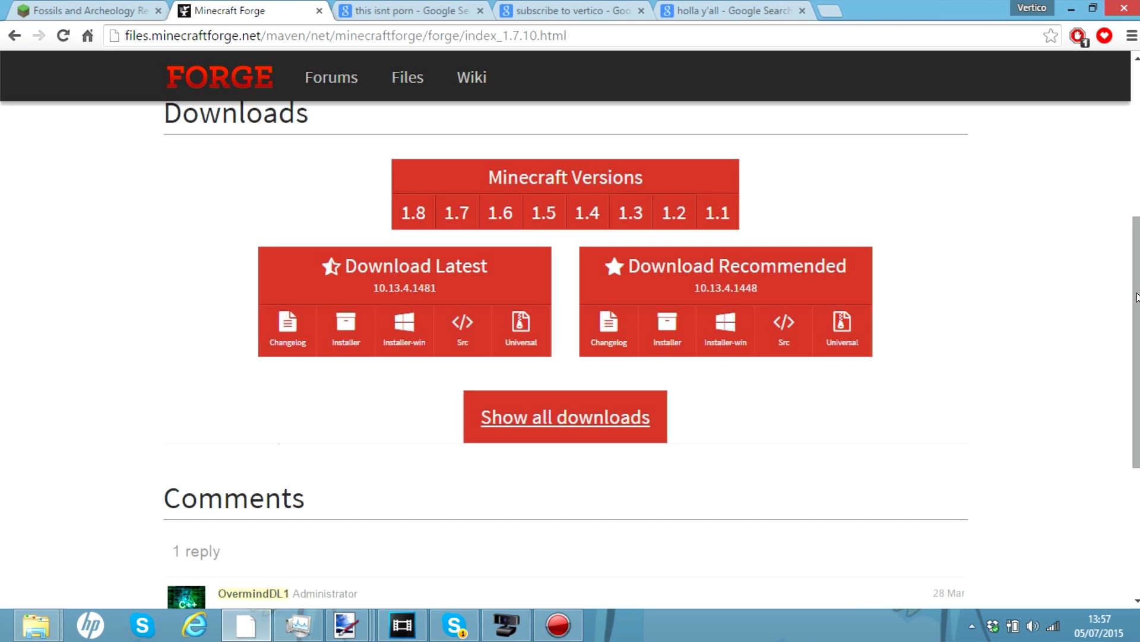
mouse_move(782, 366)
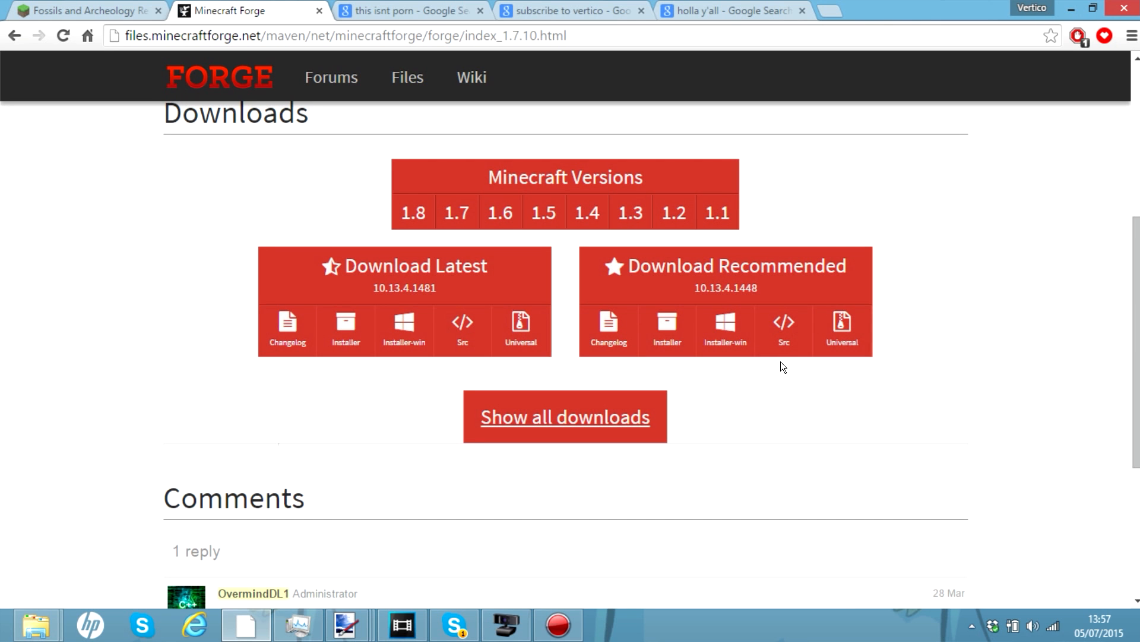
mouse_move(724, 329)
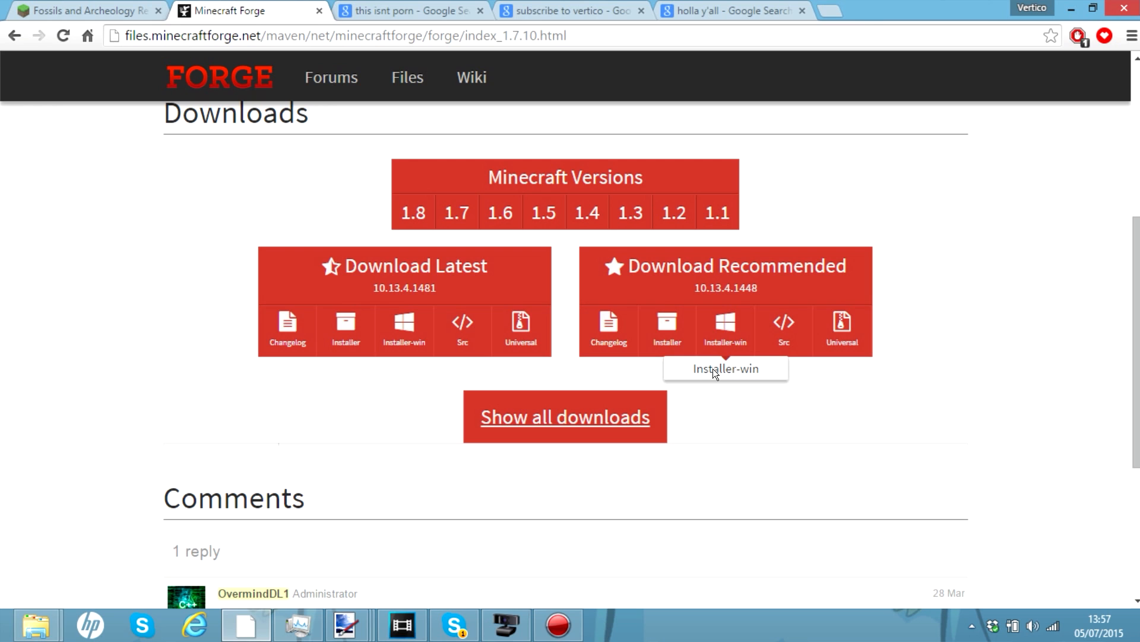
- Download the recommended Installer-win for Forge 1.7.10, then close the Forge tab
left_click(724, 329)
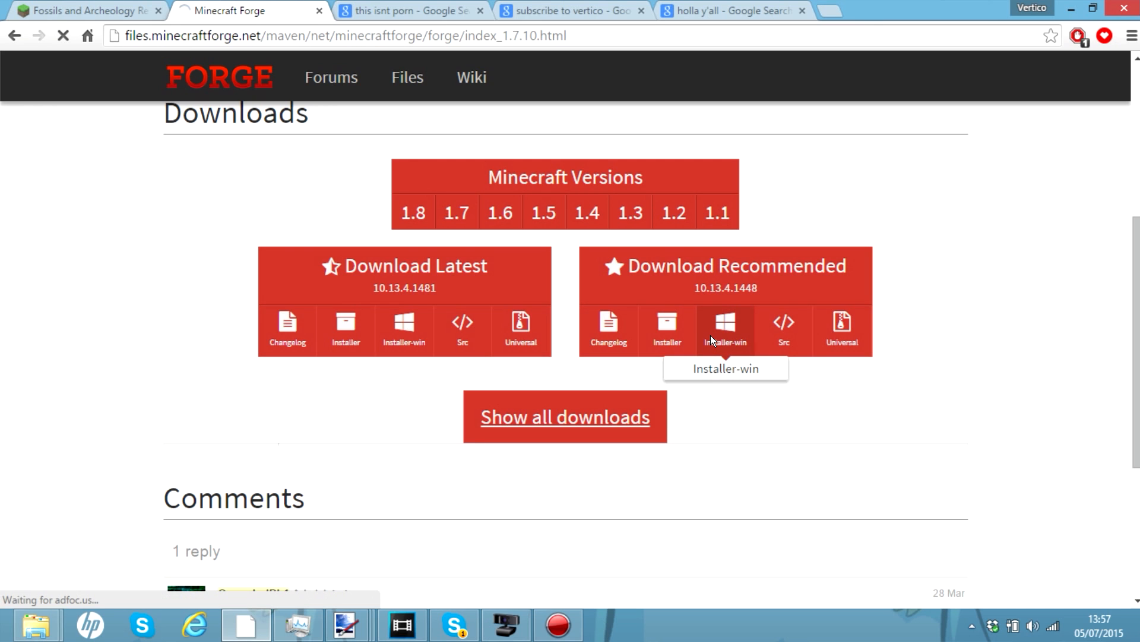
left_click(725, 329)
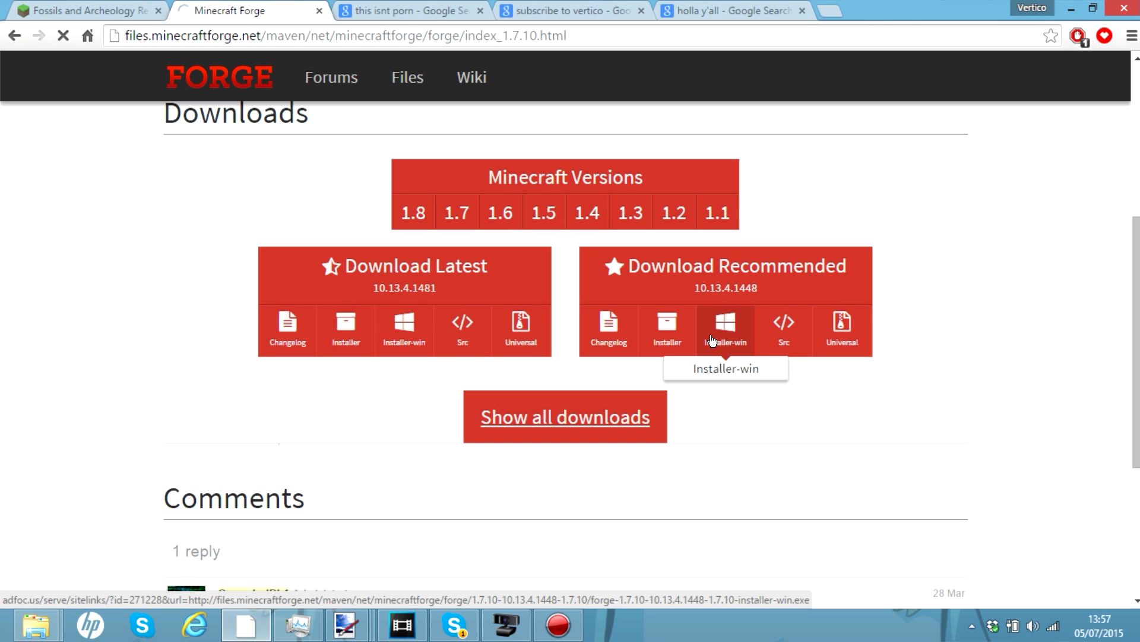
left_click(83, 10)
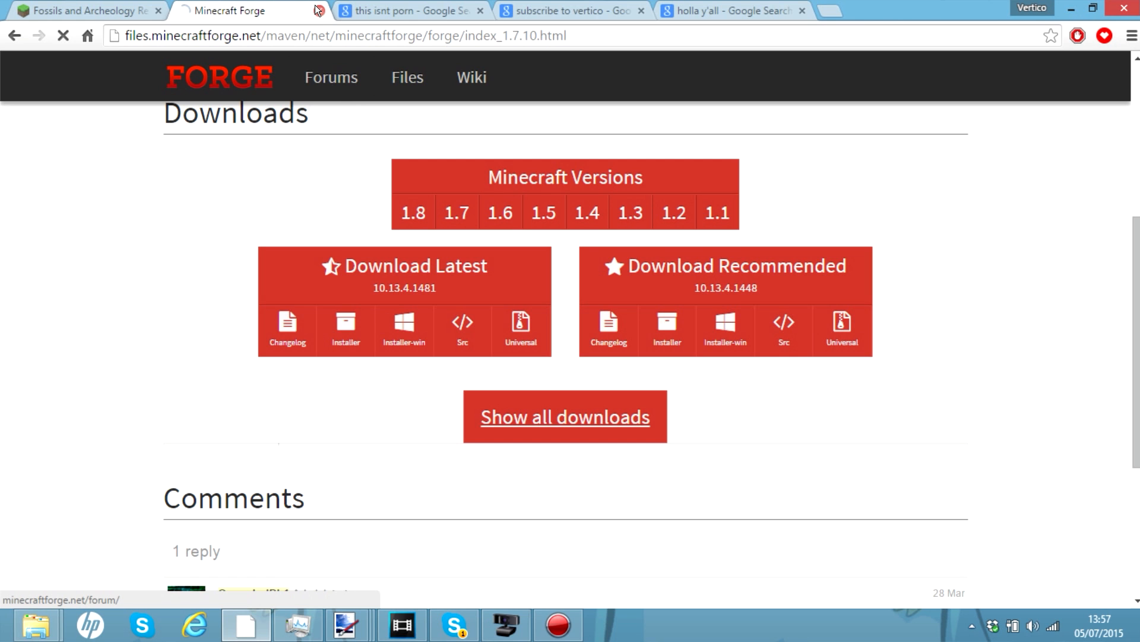
left_click(88, 11)
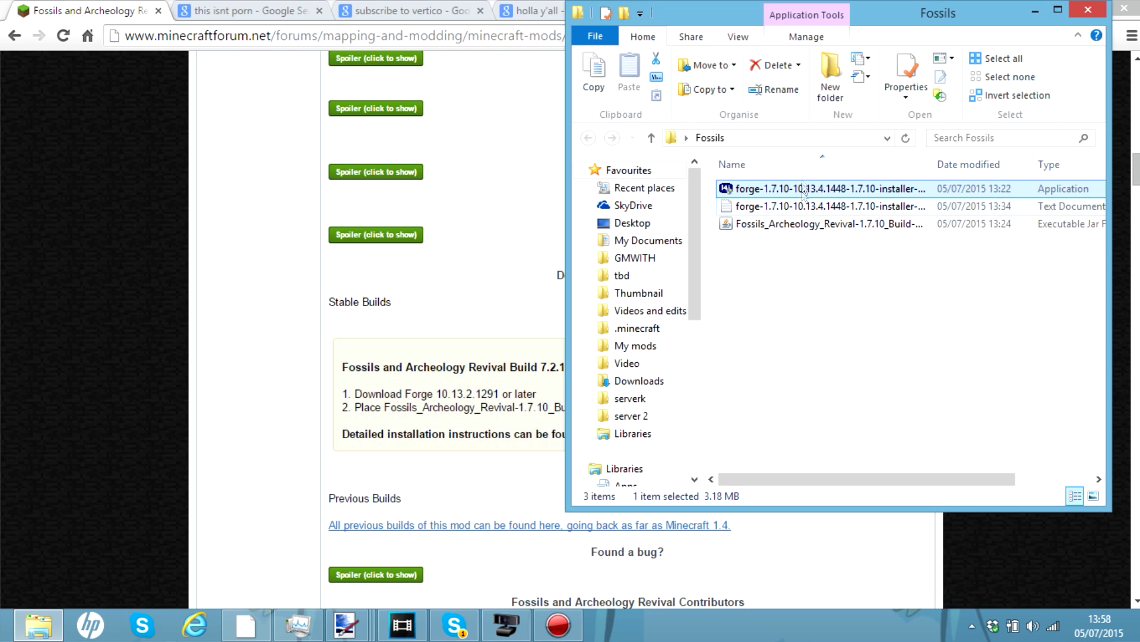
mouse_move(804, 188)
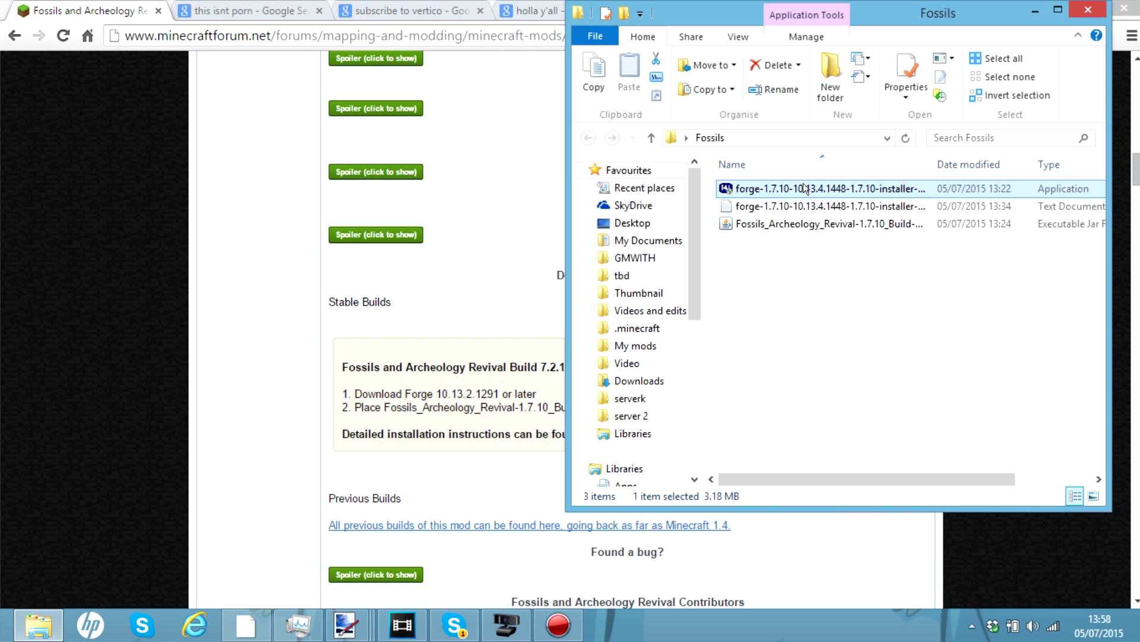
- Run the forge-1.7.10-10.13.4.1448 installer from the Fossils folder
double_click(829, 188)
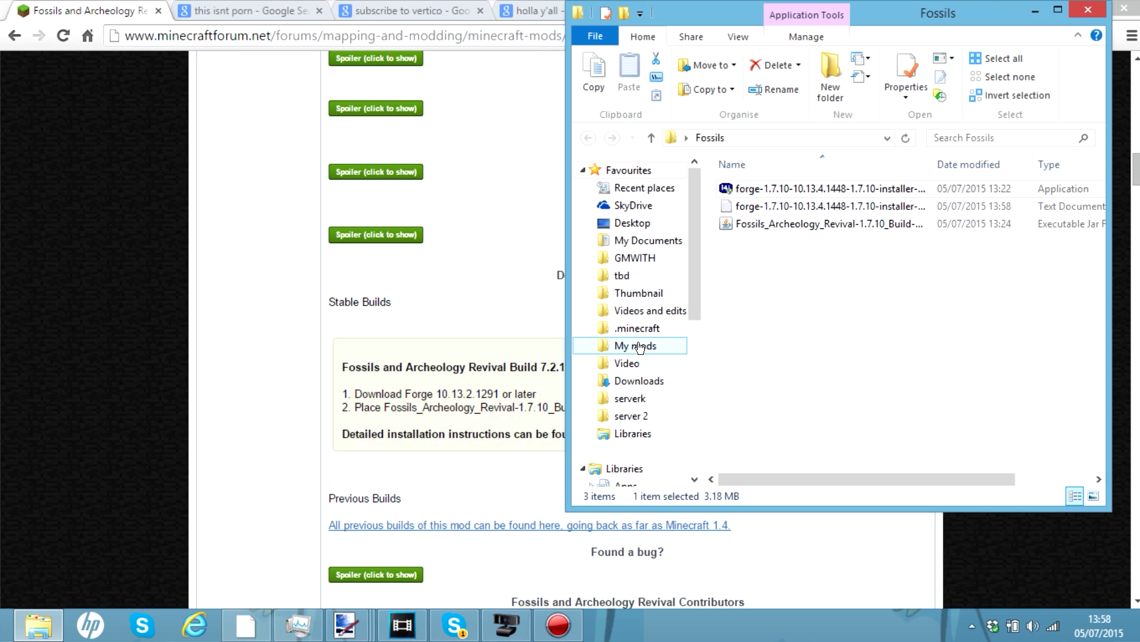
double_click(831, 189)
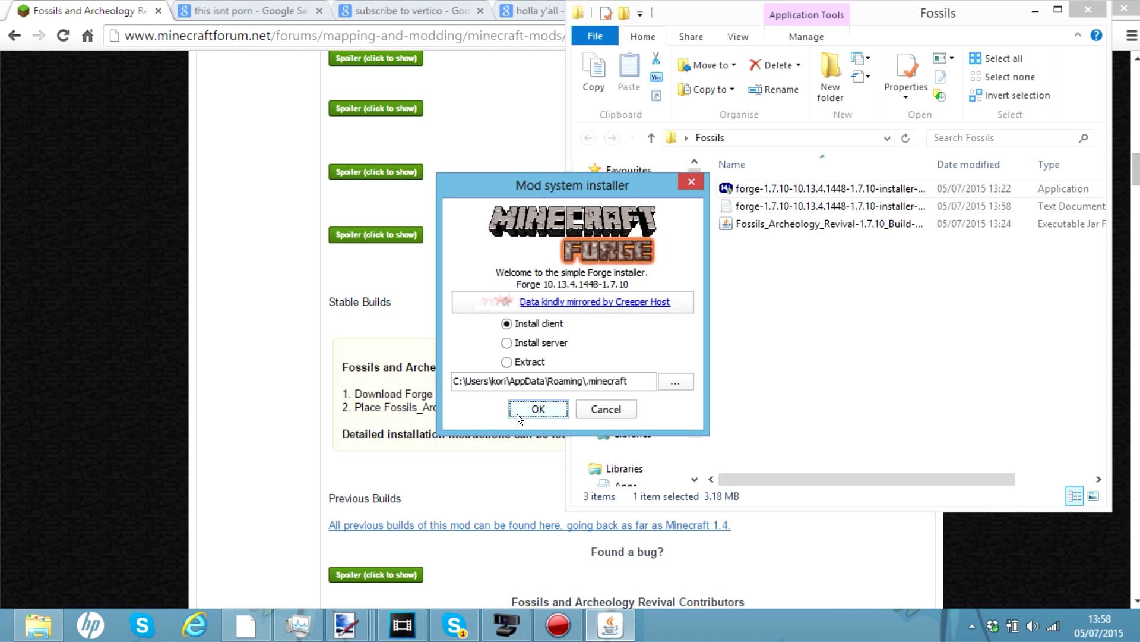
mouse_move(520, 414)
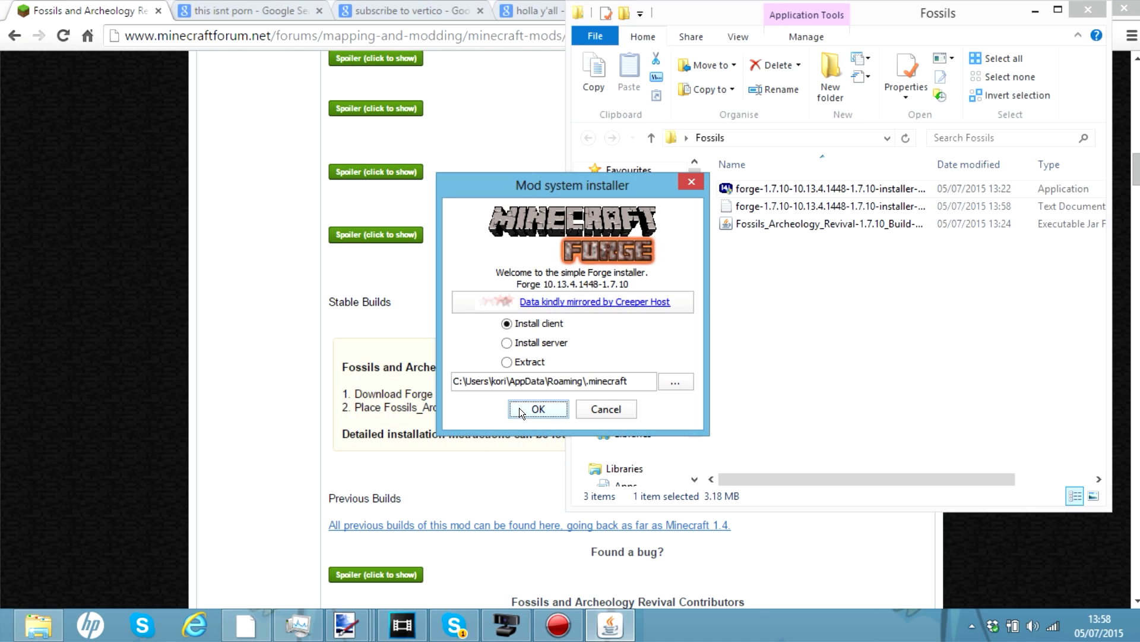
- Install the Forge client into the .minecraft path and confirm the Complete dialog
left_click(538, 408)
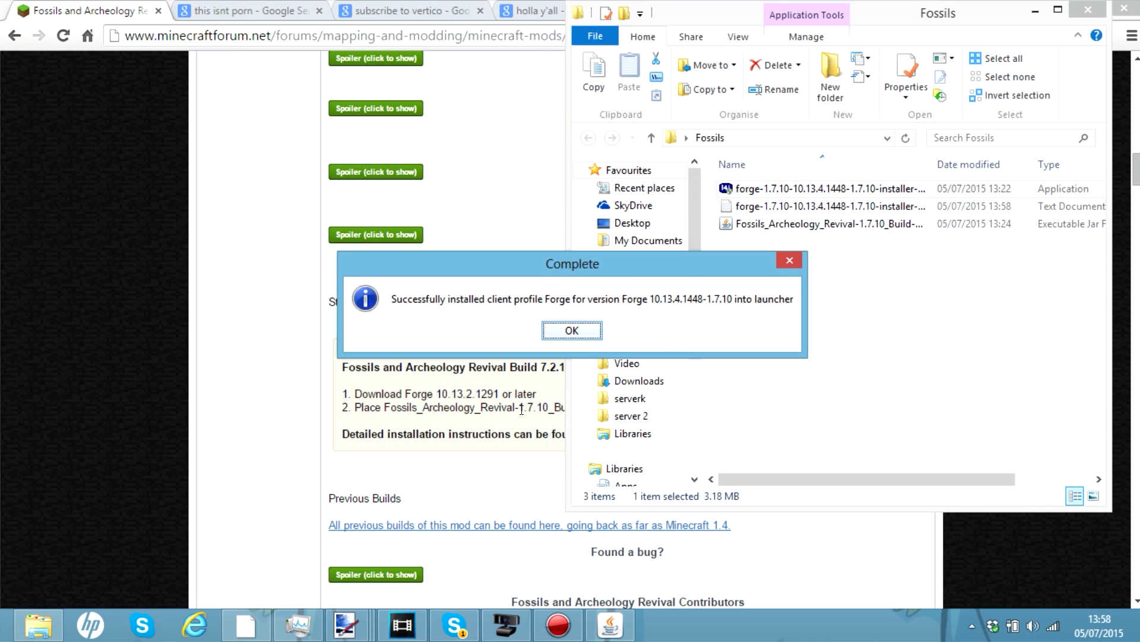
left_click(572, 330)
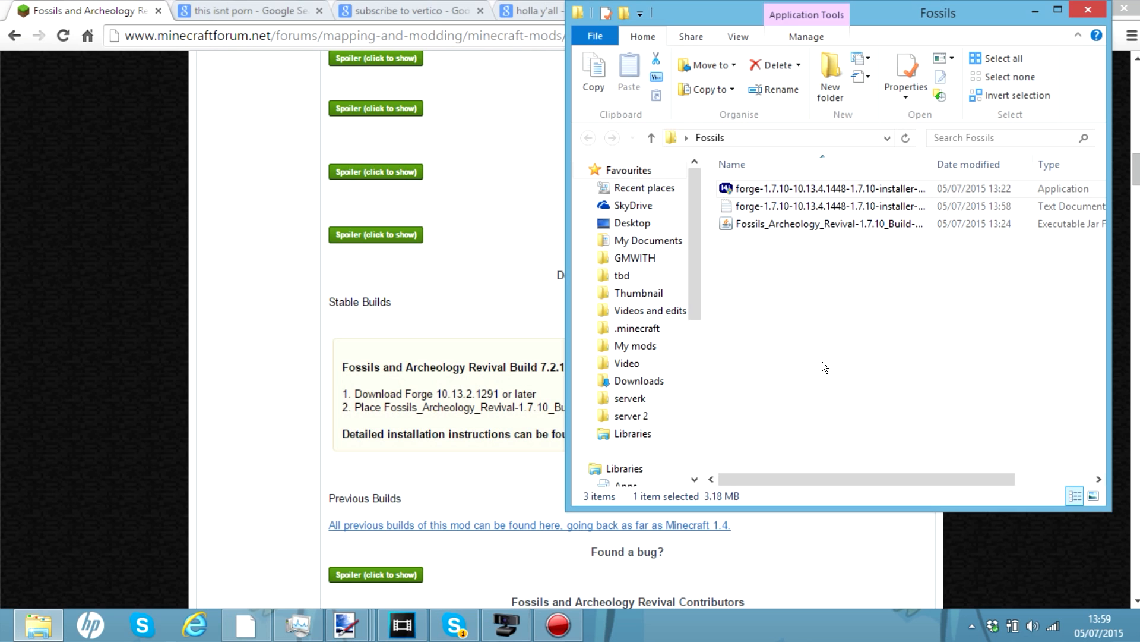
mouse_move(643, 293)
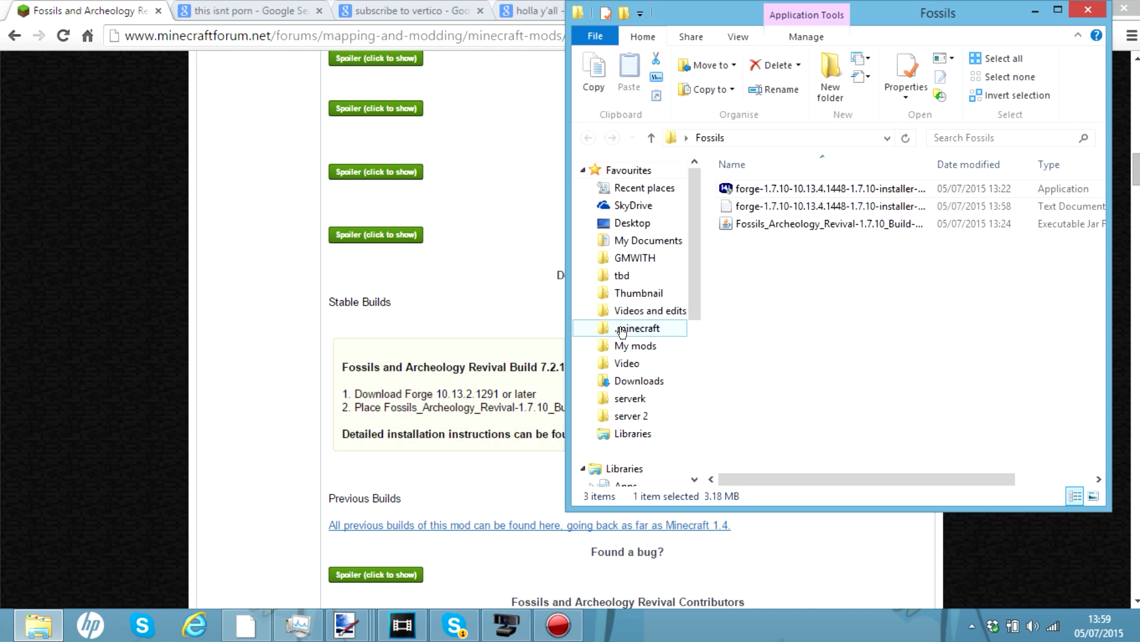
- Open .minecraft, check its AppData\Roaming path in the breadcrumb and address bar, and select mods
double_click(638, 328)
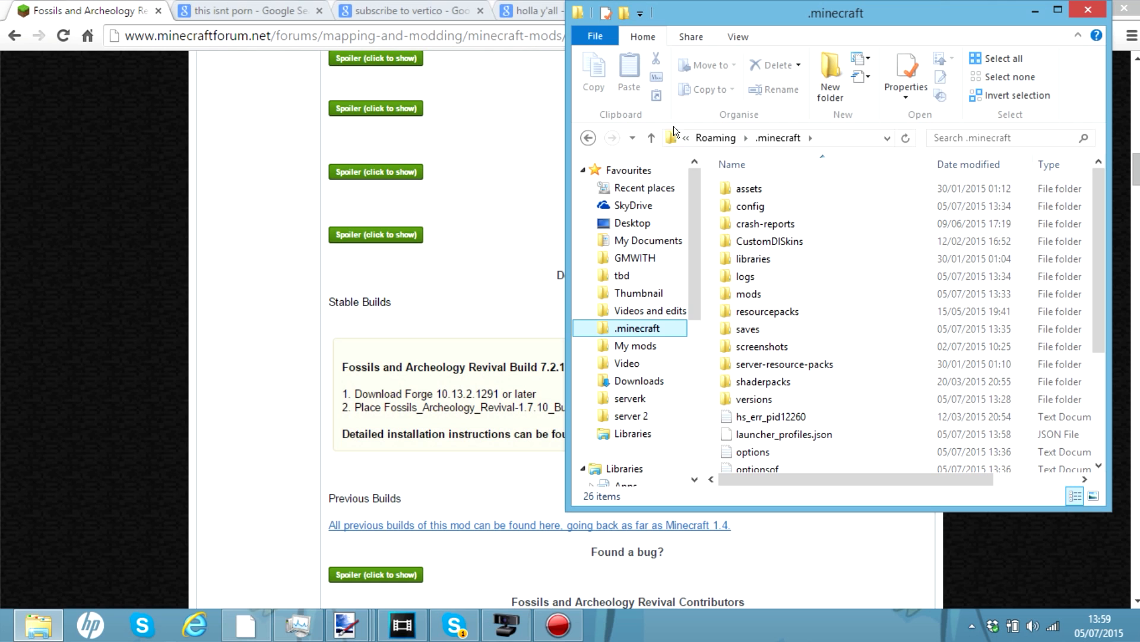
left_click(682, 137)
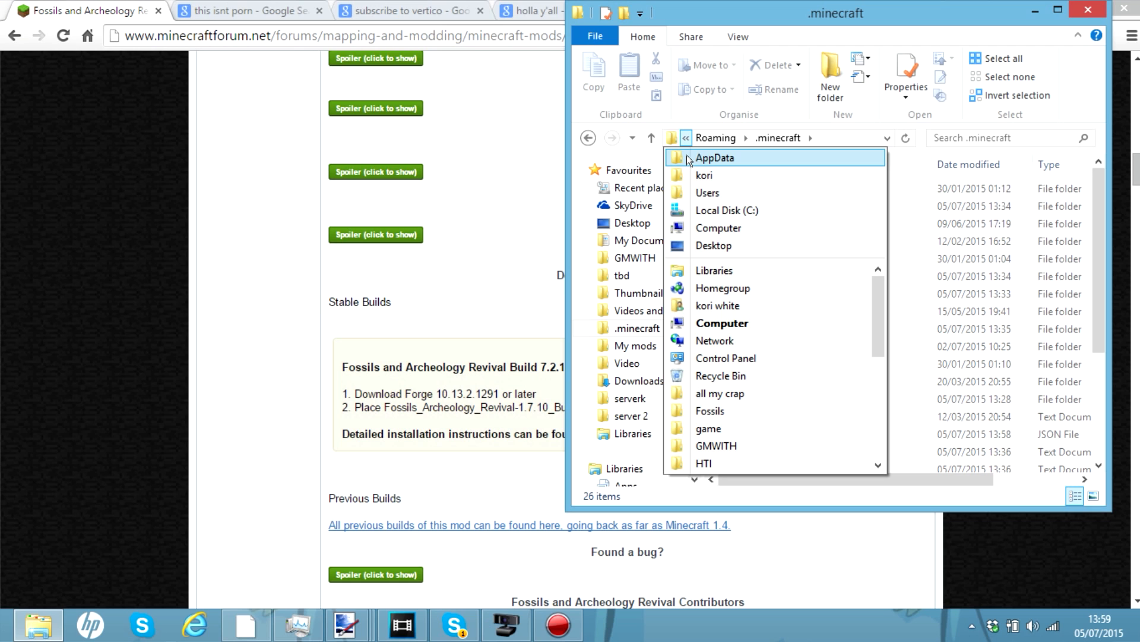
left_click(811, 137)
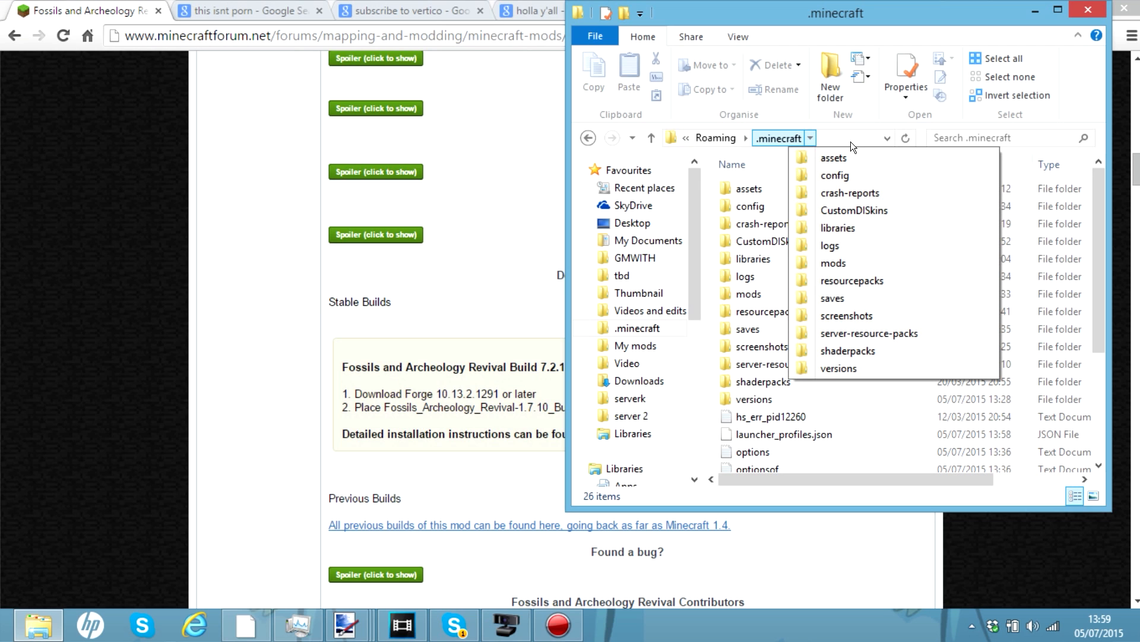
mouse_move(723, 320)
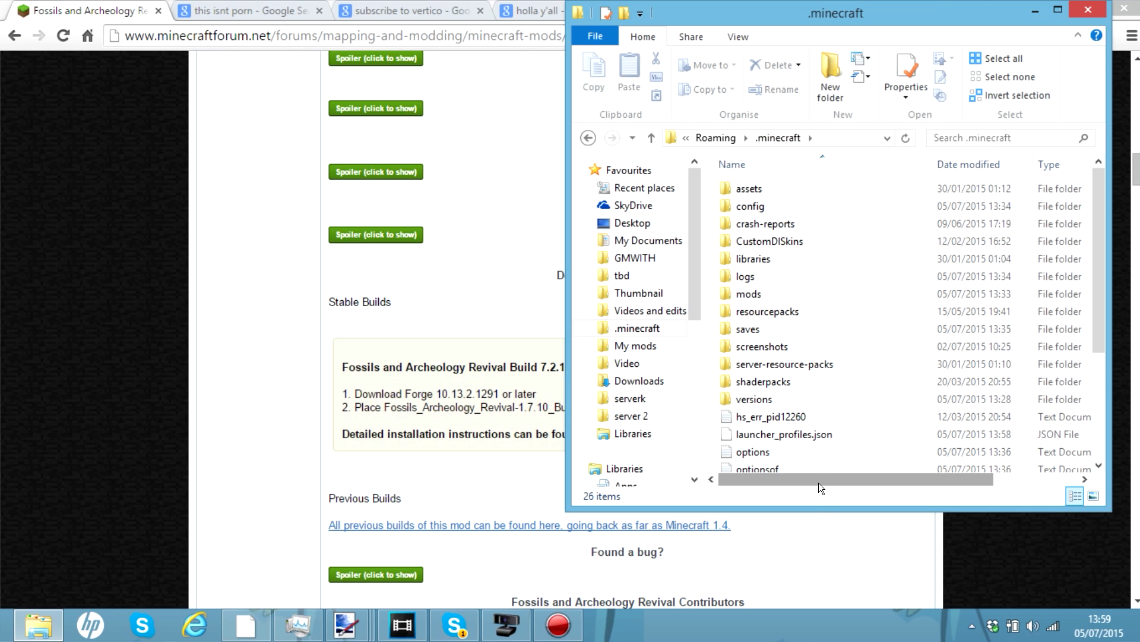
mouse_move(820, 137)
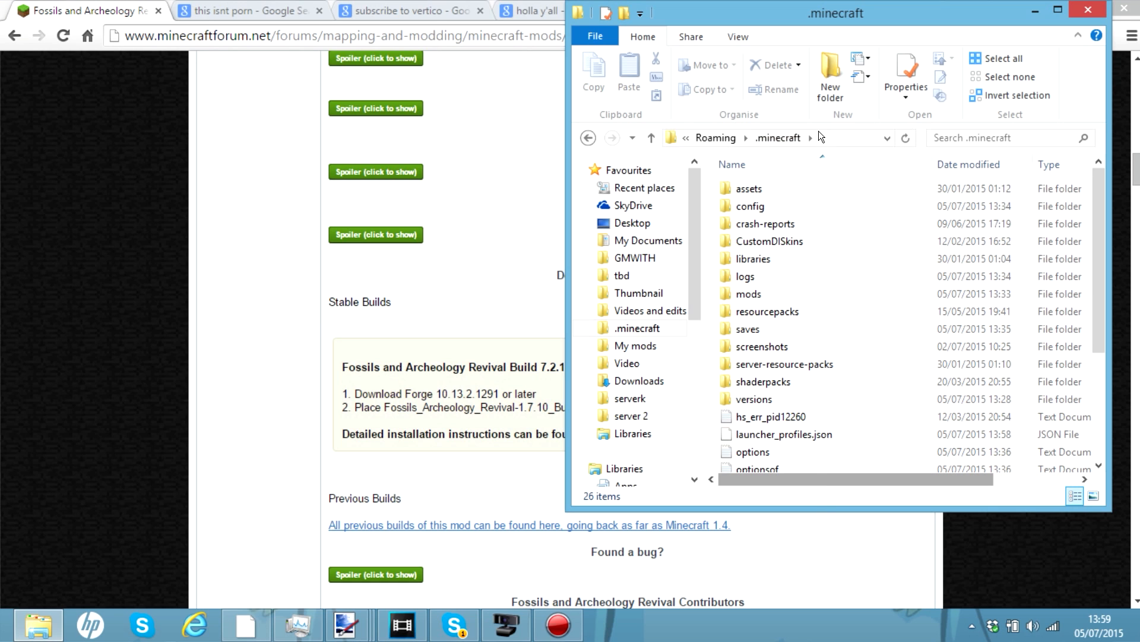
left_click(778, 137)
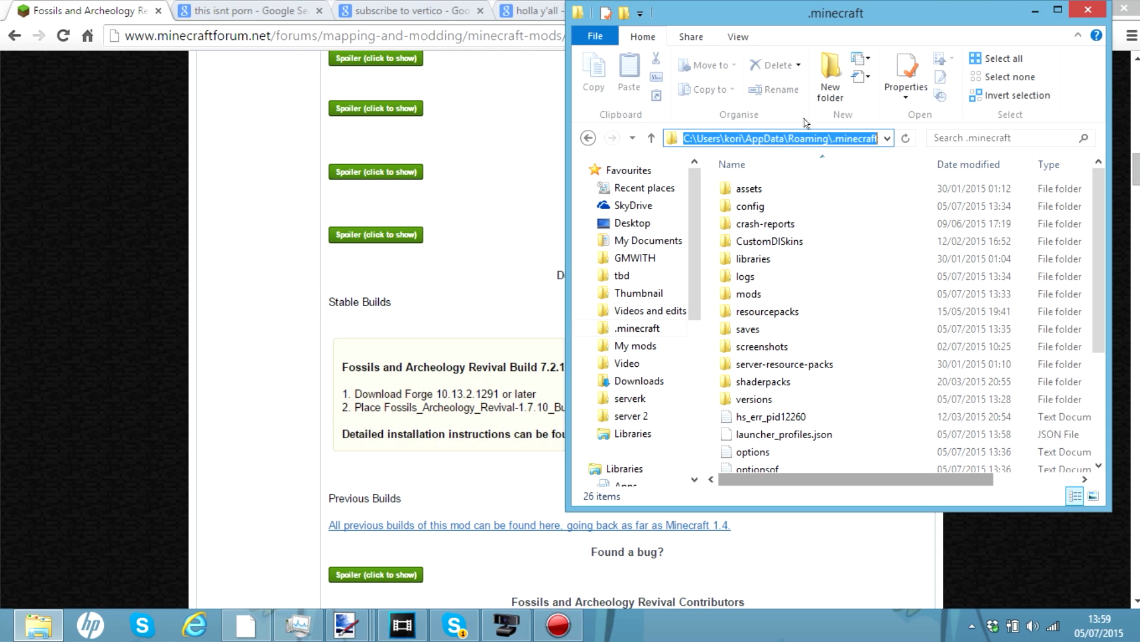
left_click(733, 164)
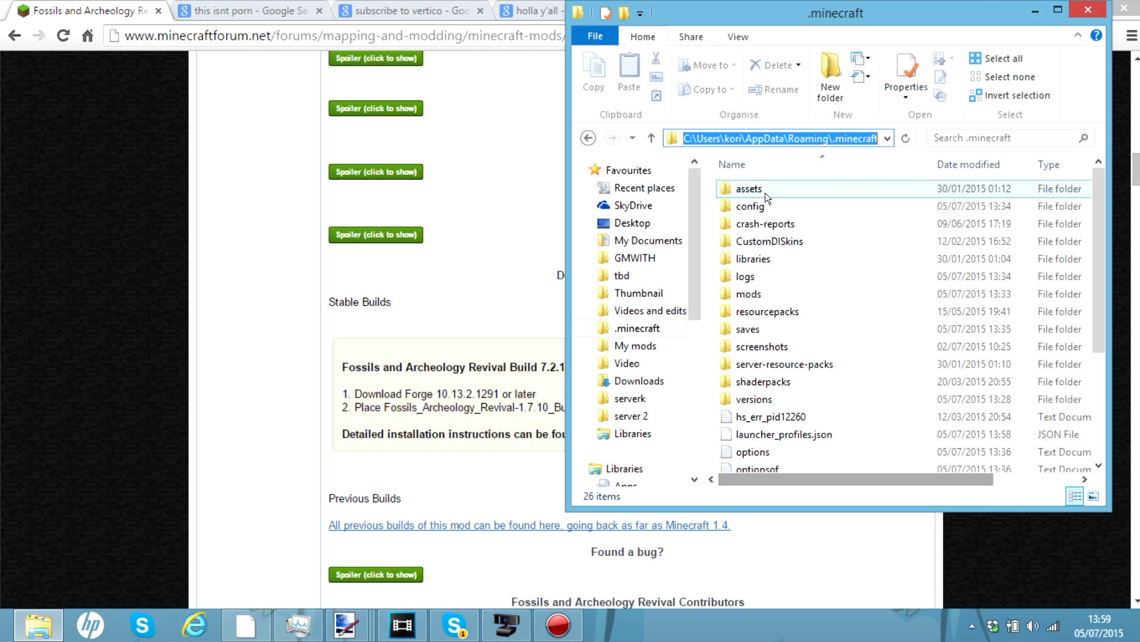
left_click(749, 294)
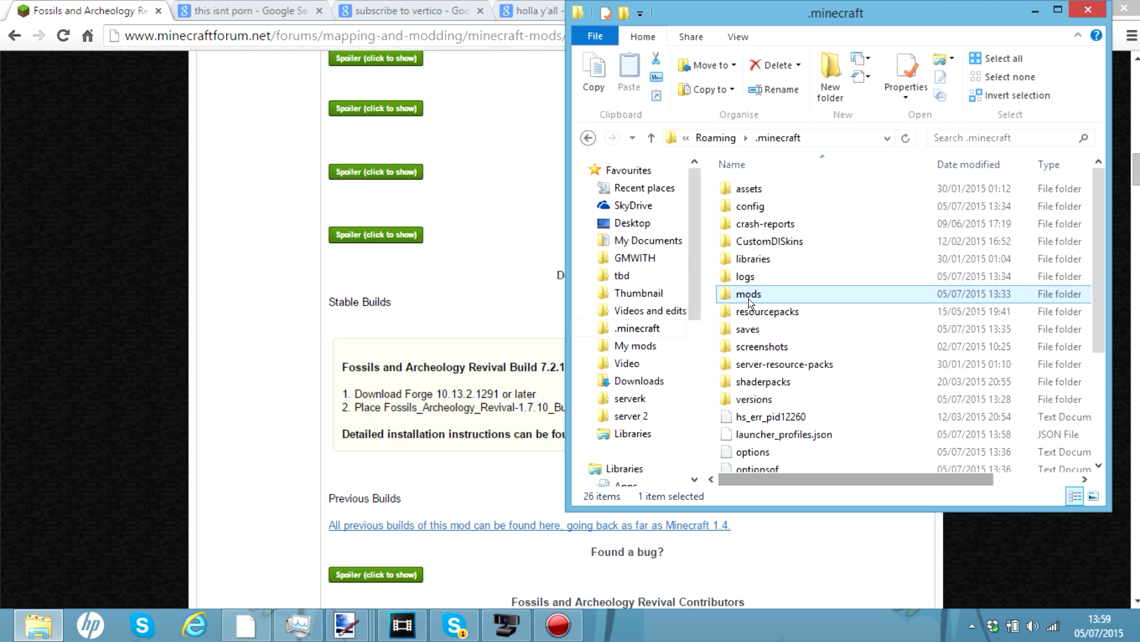
- Open the mods folder and confirm the Fossils and Archeology Revival jar among its six mods
double_click(748, 294)
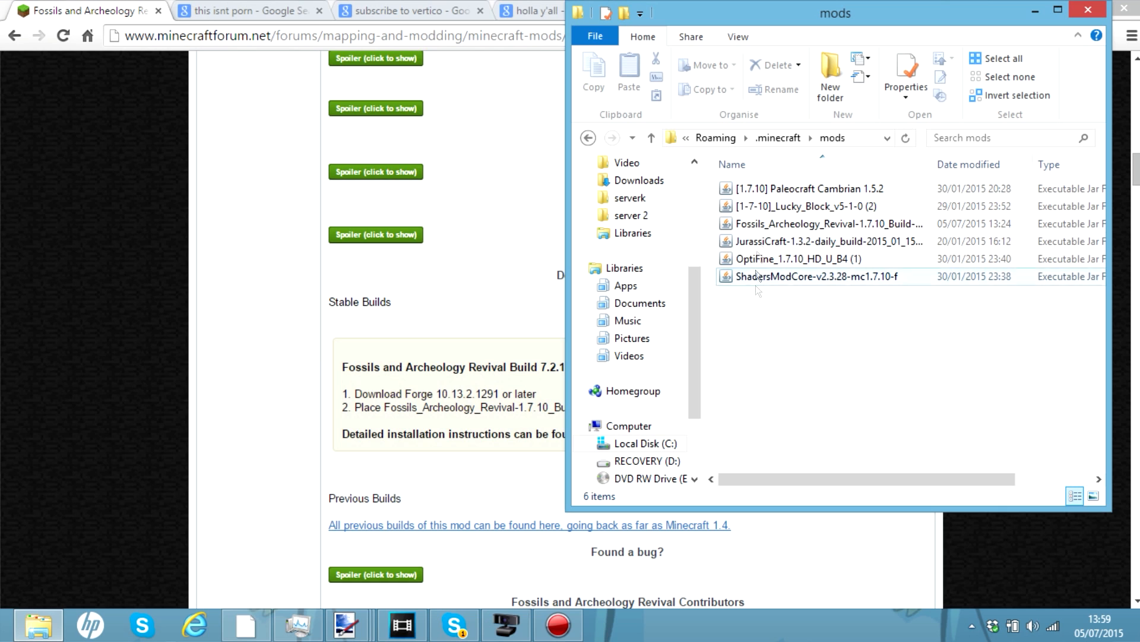
mouse_move(38, 624)
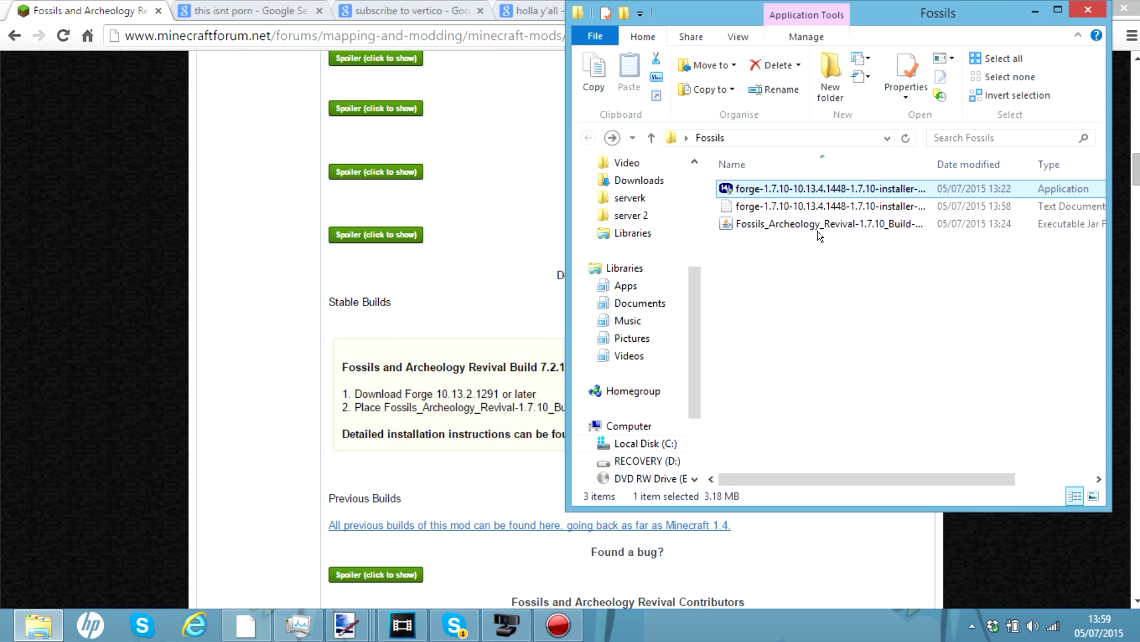
left_click(826, 223)
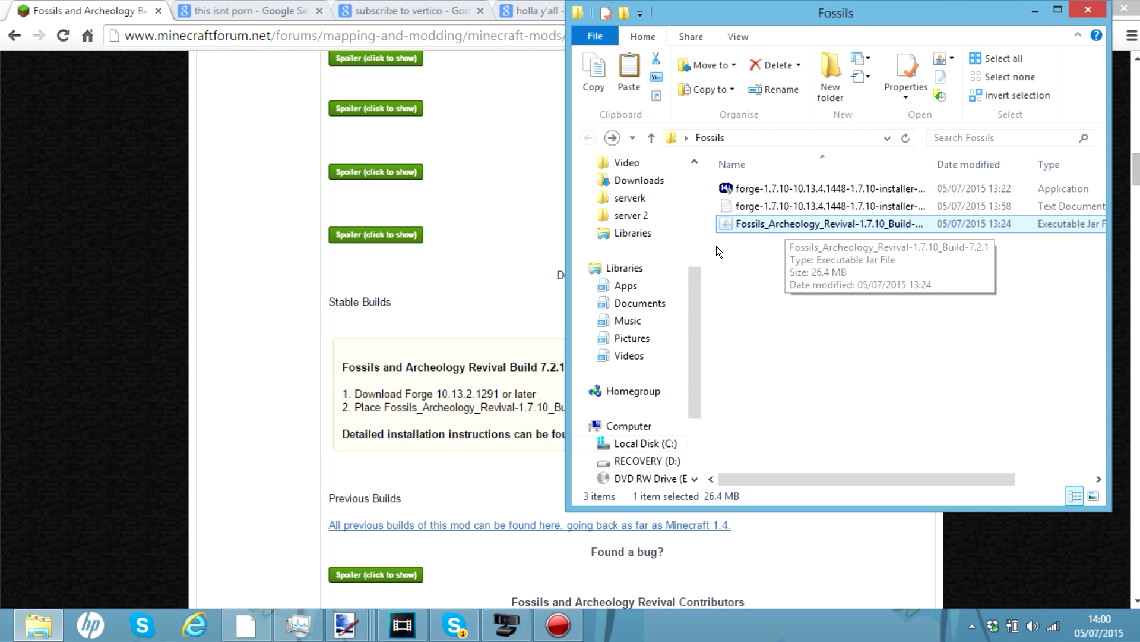
left_click(639, 328)
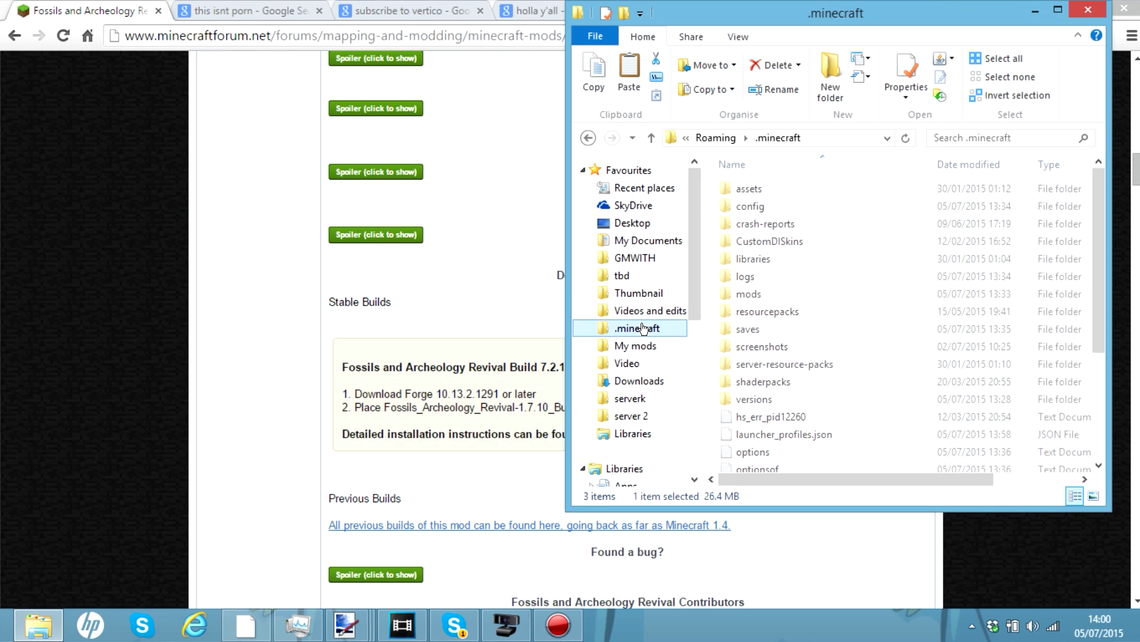
right_click(775, 321)
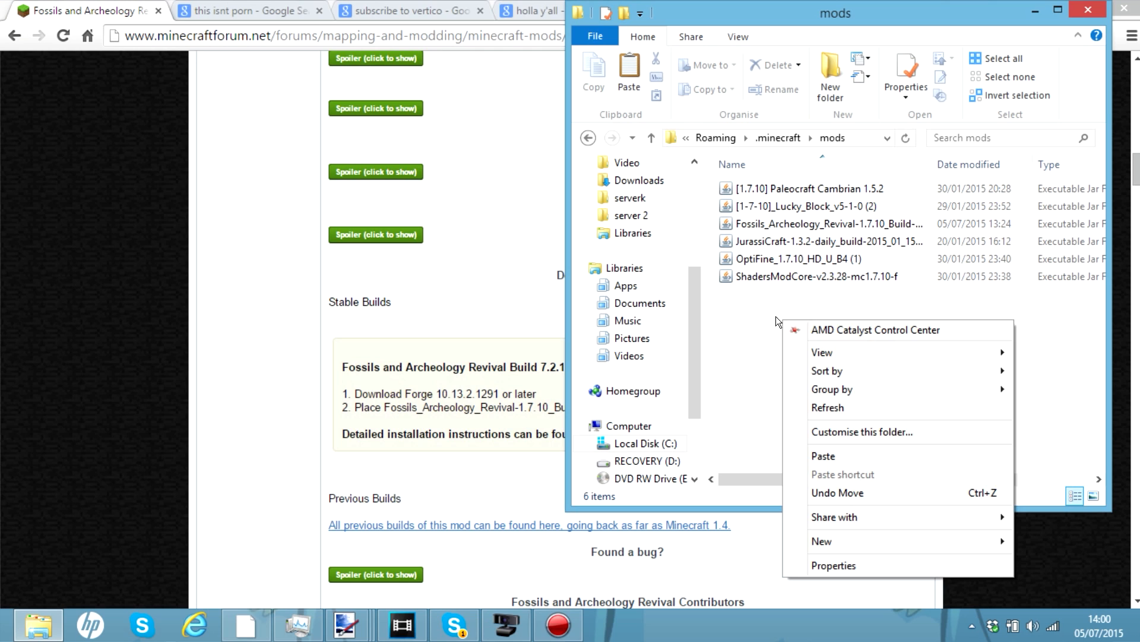
left_click(742, 321)
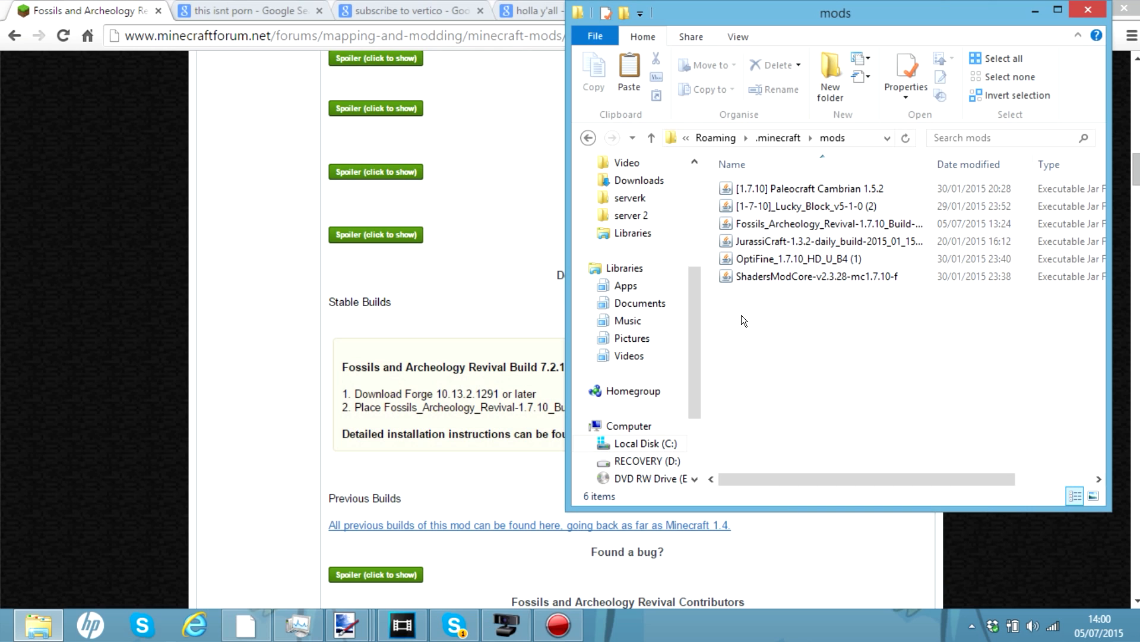